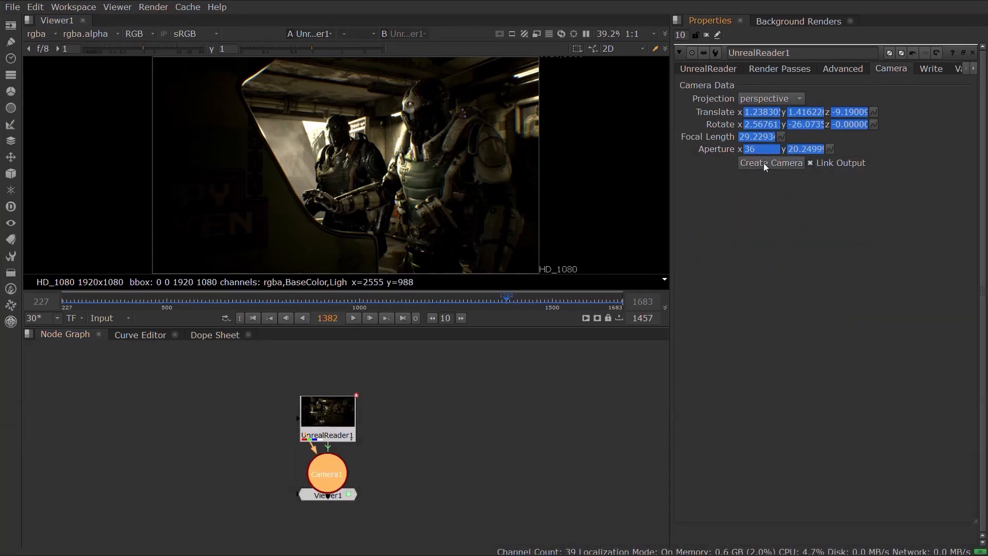
Step: Create a camera from Unreal data, pick the shot0020 sequence, and view the WorldNormal pass layer
click(772, 162)
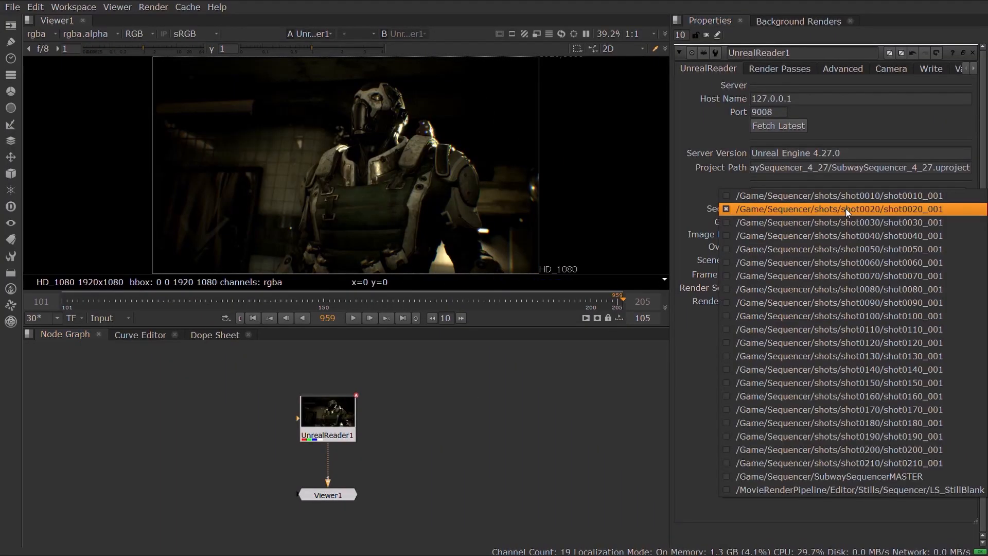
click(828, 476)
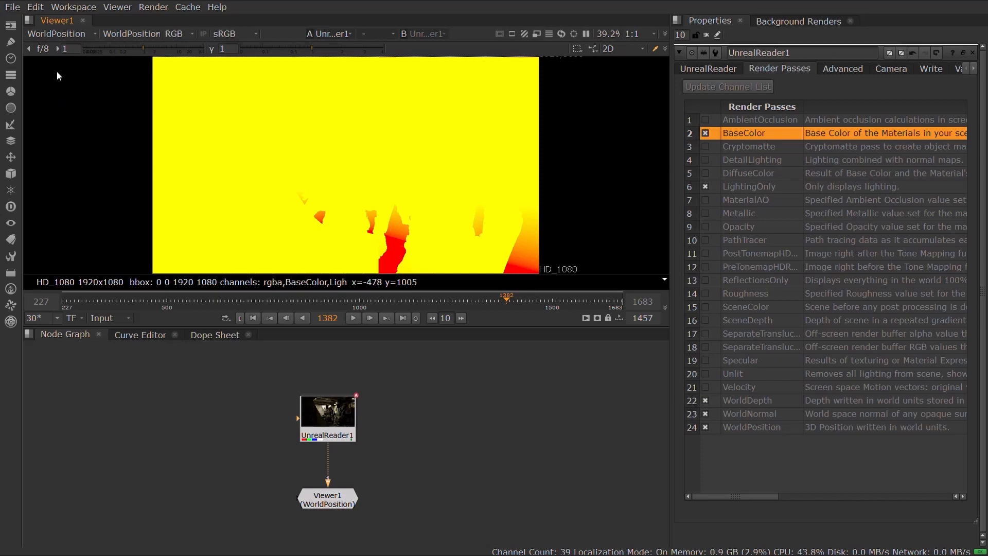
click(65, 140)
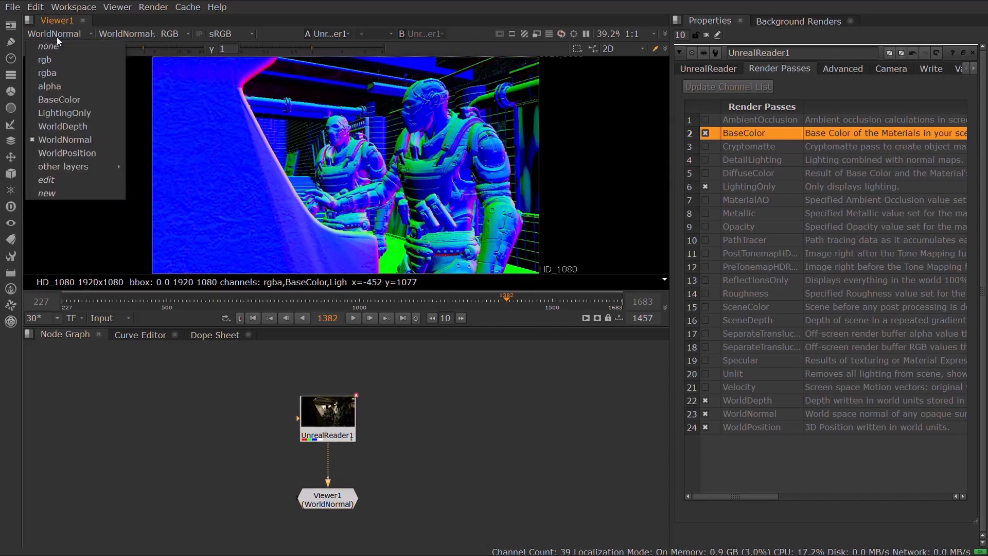
click(46, 72)
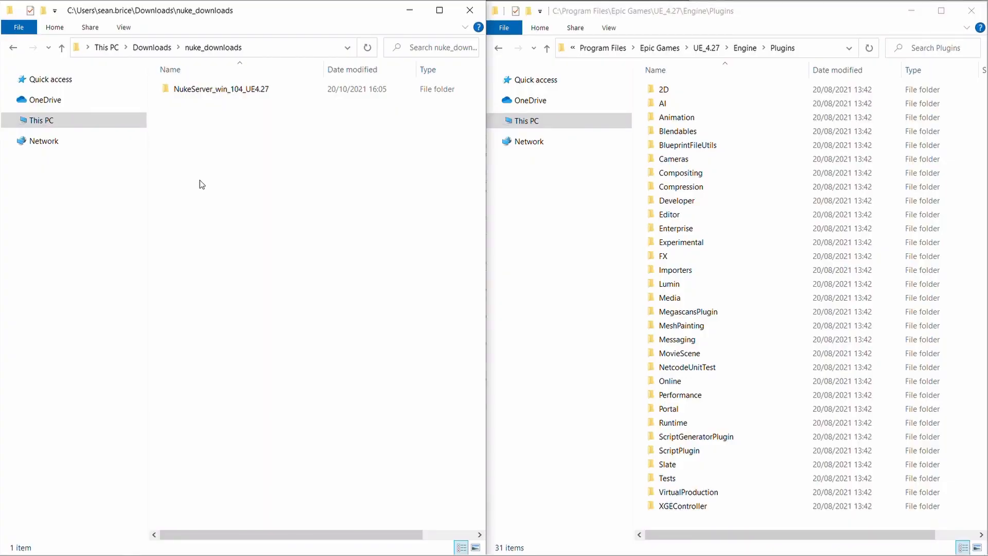
Step: Copy the Foundry folder from NukeServer_win_104_UE4.27 into Engine\Plugins
click(221, 89)
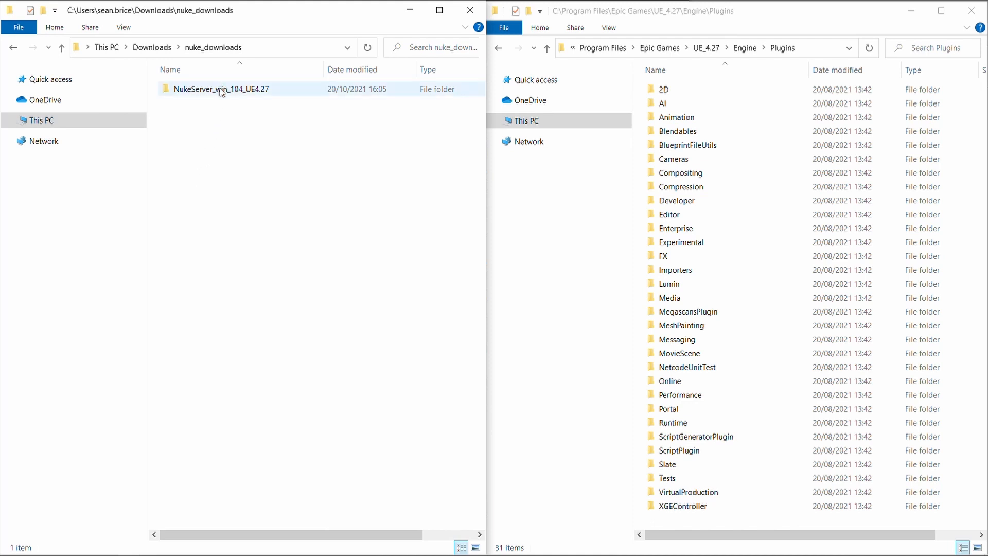
double_click(221, 89)
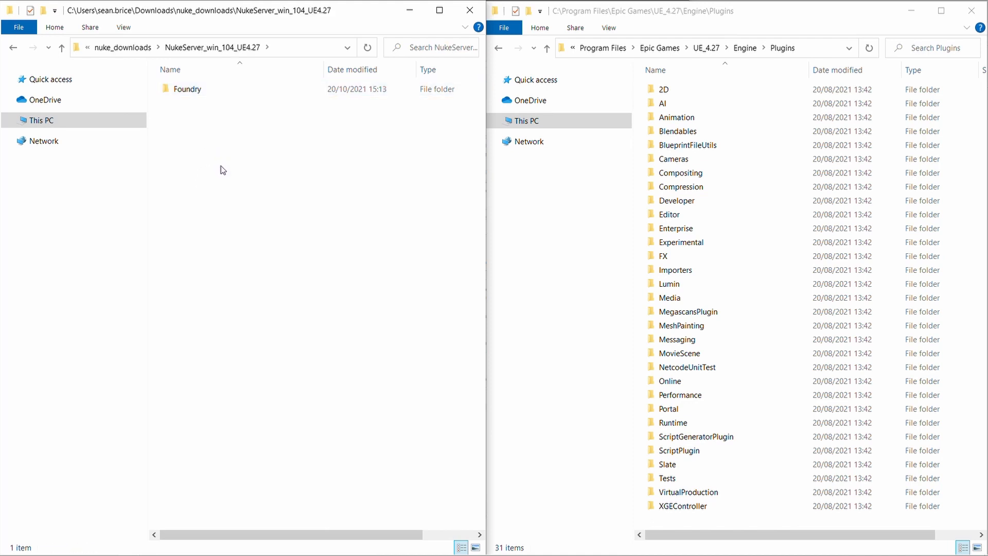
click(187, 88)
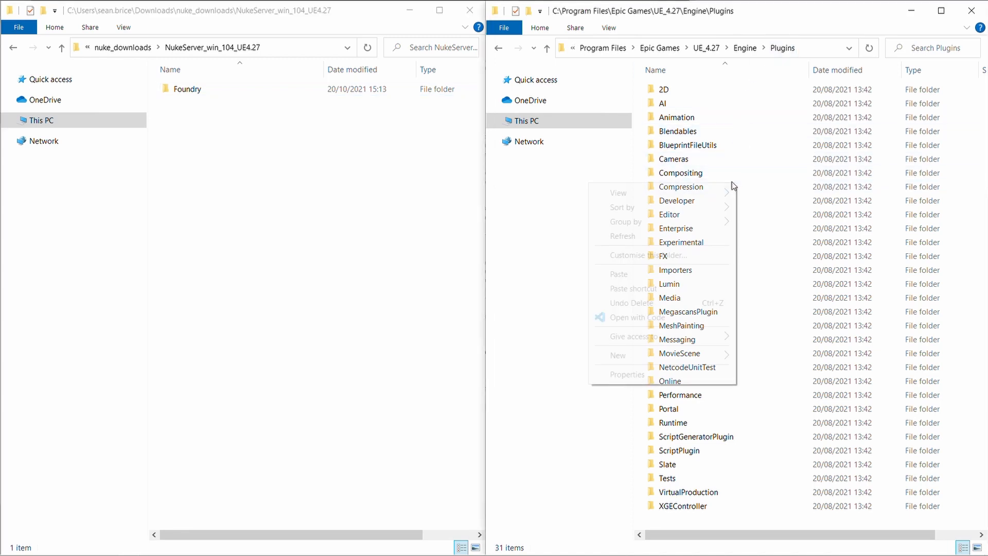
click(597, 290)
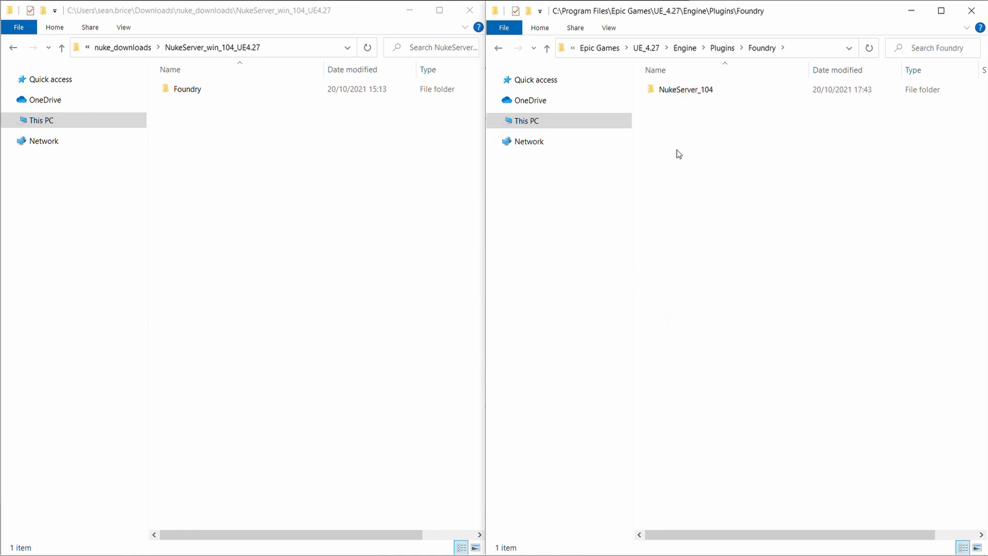
mouse_move(684, 126)
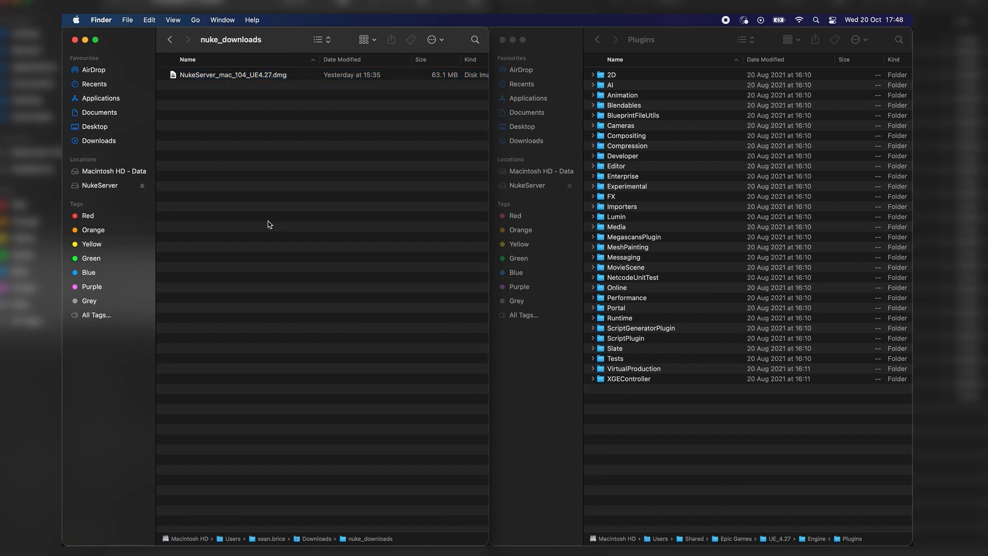
Step: Copy the Foundry folder from the NukeServer .dmg into UE_4.27/Engine/Plugins and open it
click(233, 74)
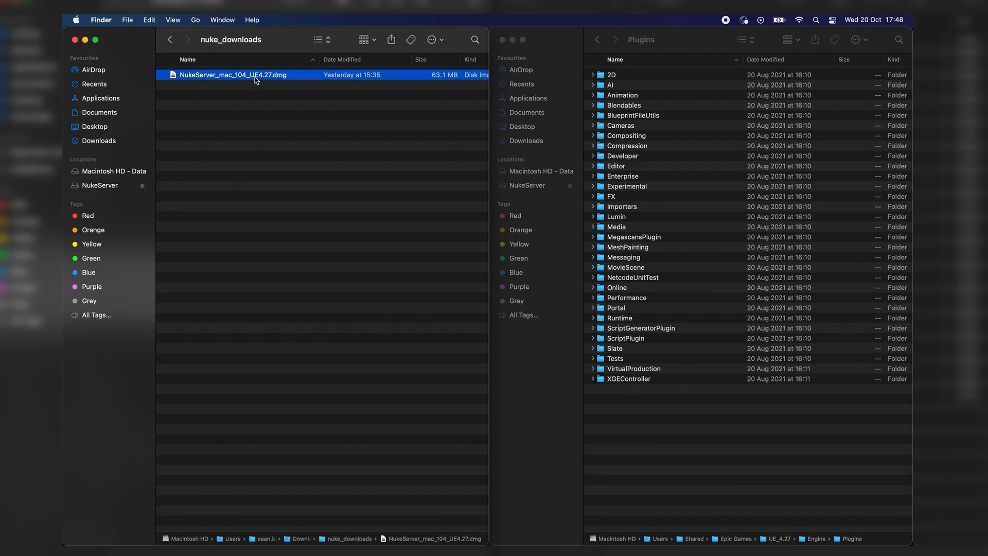
double_click(245, 74)
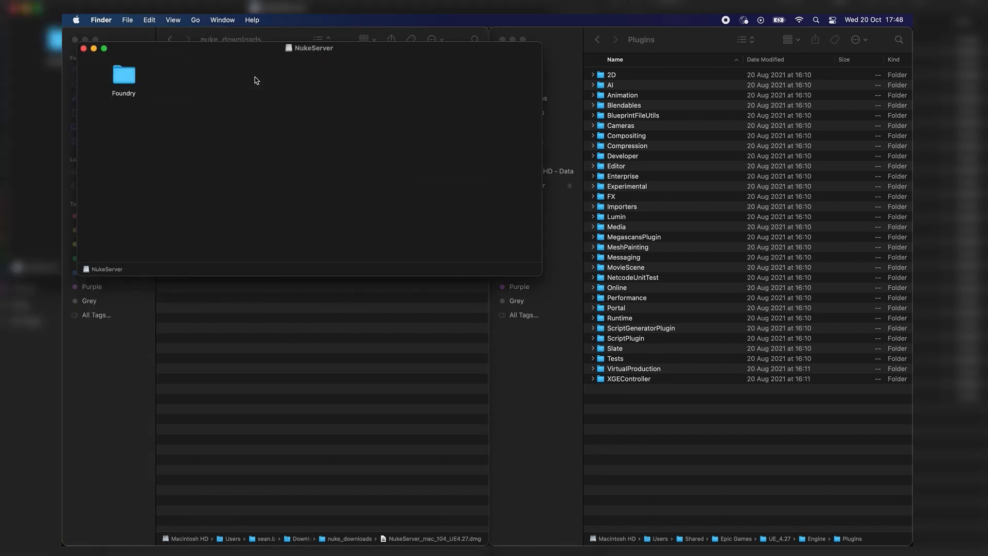
right_click(123, 74)
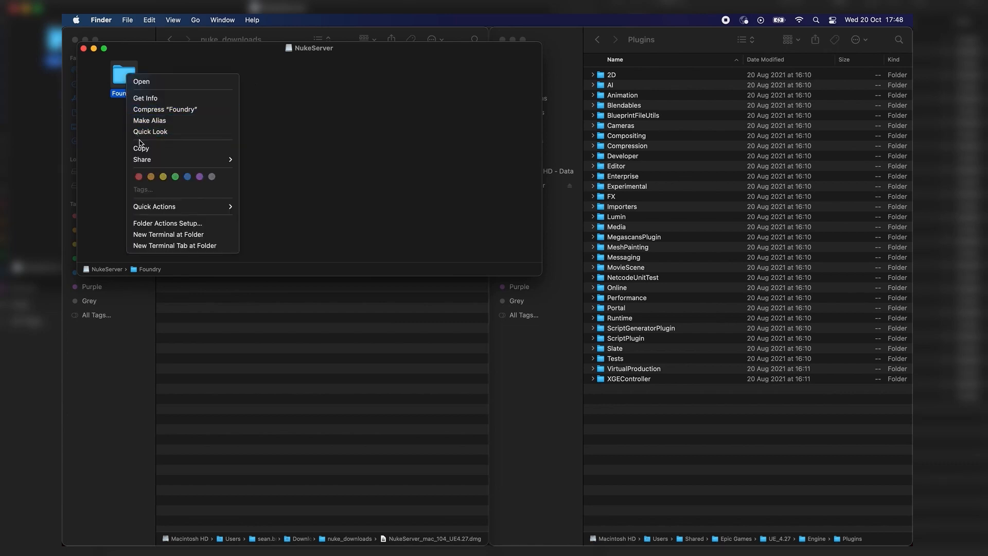
click(627, 449)
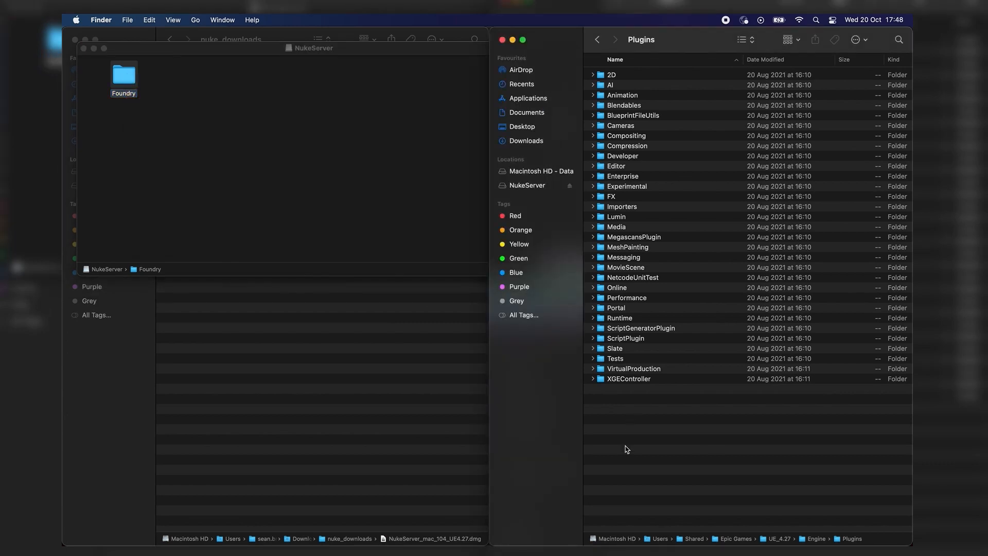
mouse_move(687, 530)
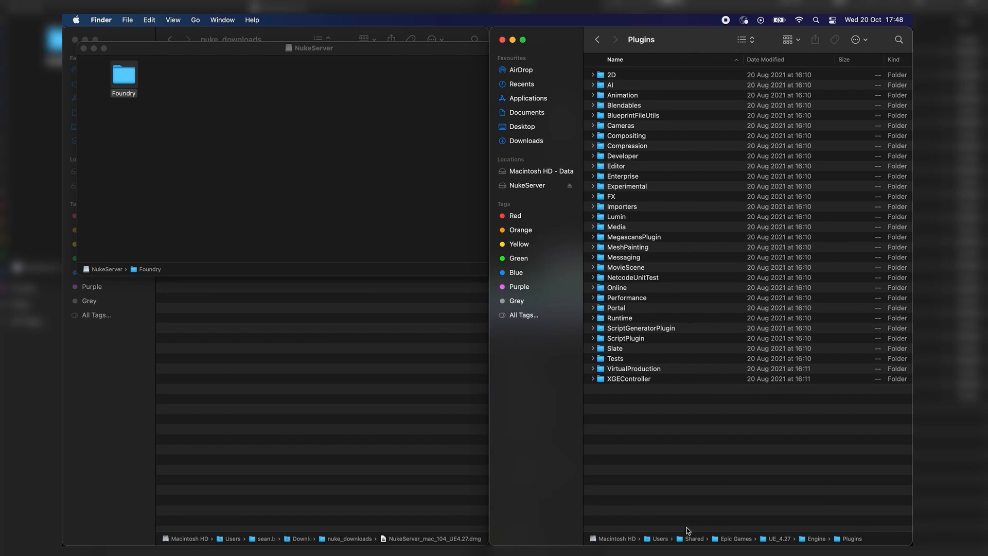
mouse_move(777, 525)
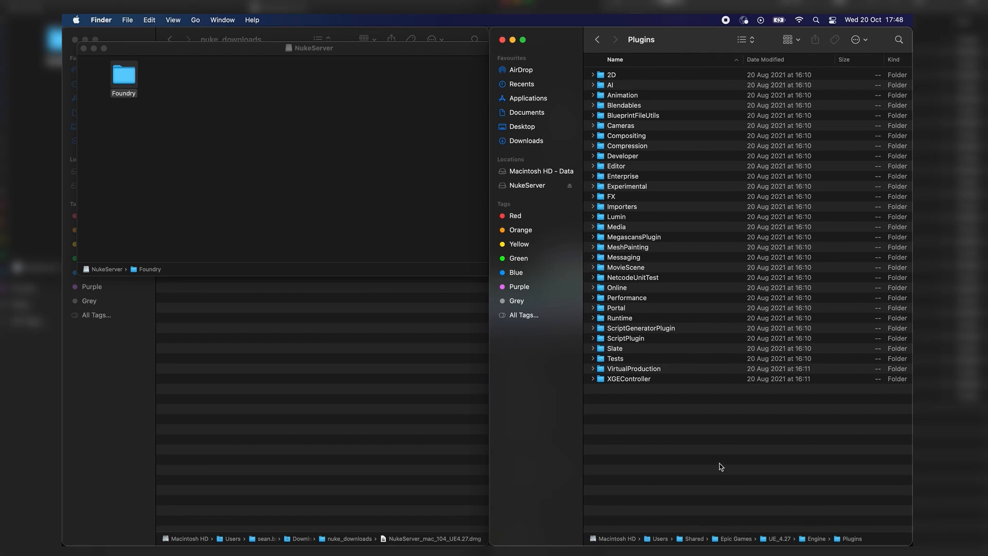
mouse_move(736, 471)
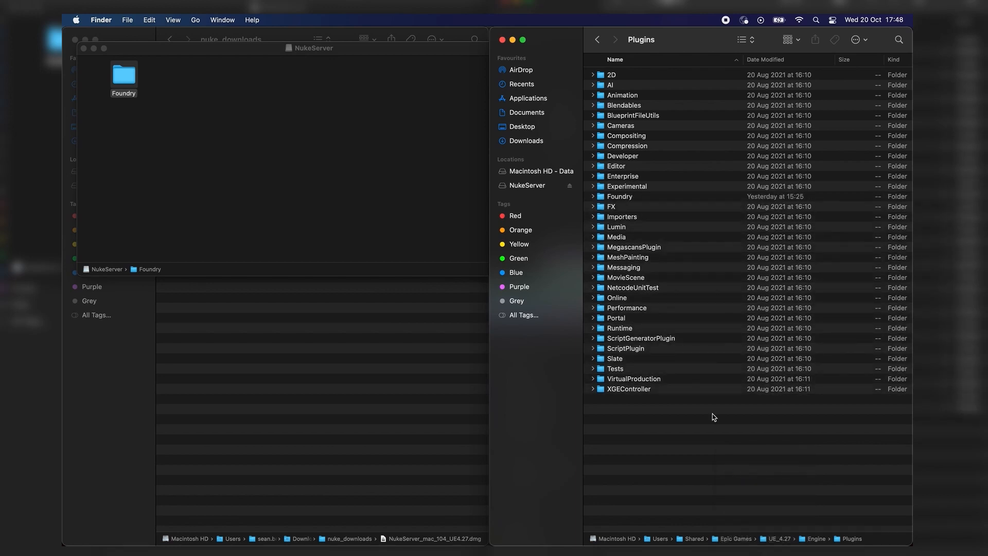
double_click(620, 195)
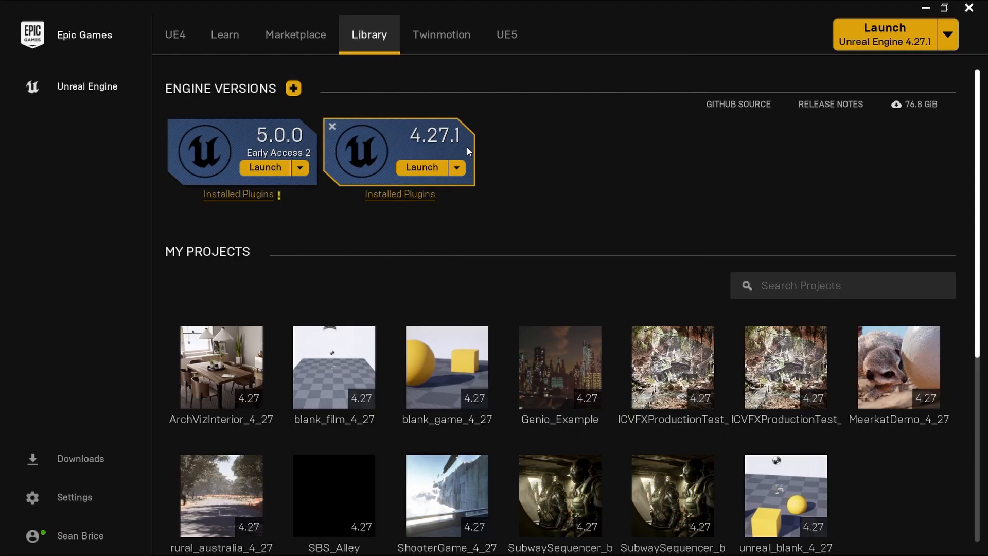
mouse_move(547, 495)
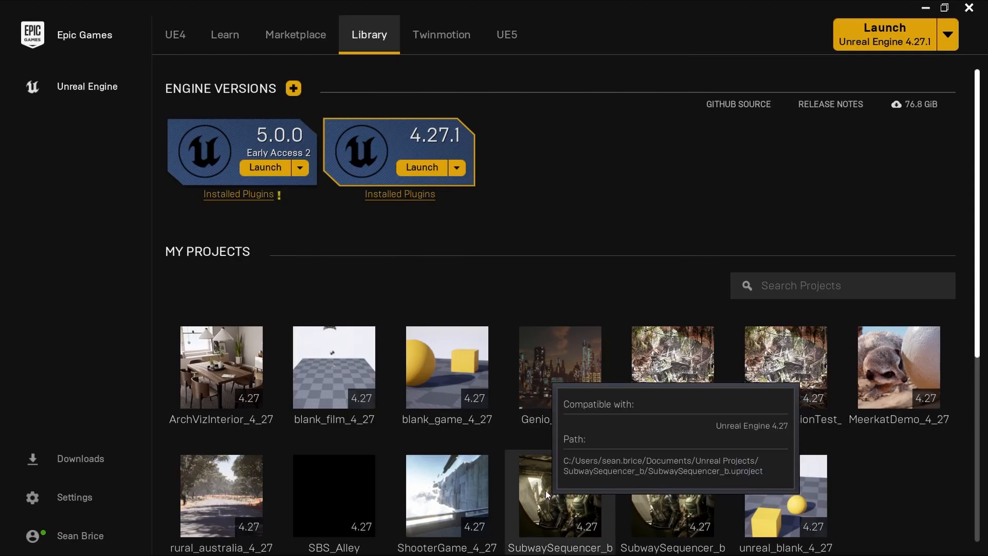
Step: Launch the SubwaySequencer_b project from Library > My Projects
double_click(551, 493)
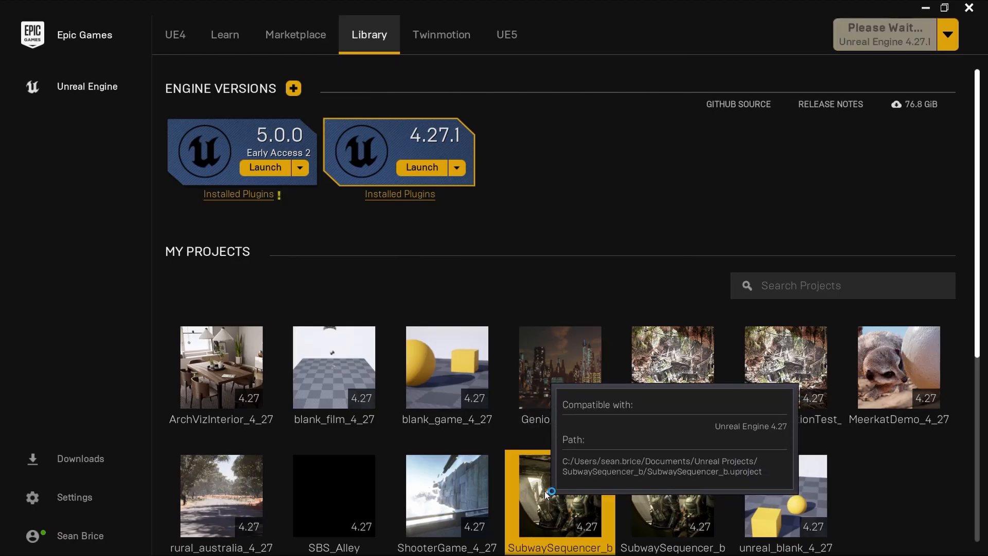
double_click(546, 495)
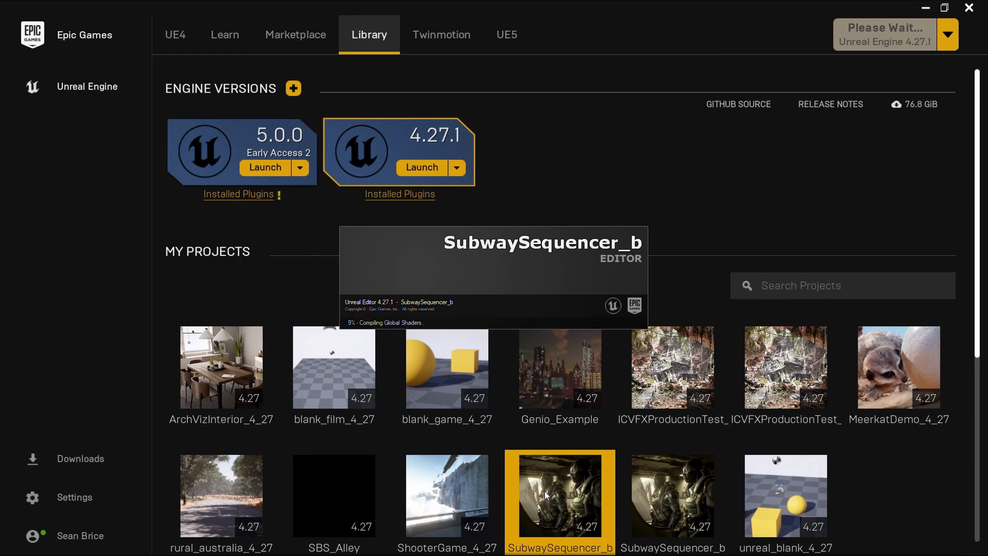
double_click(546, 495)
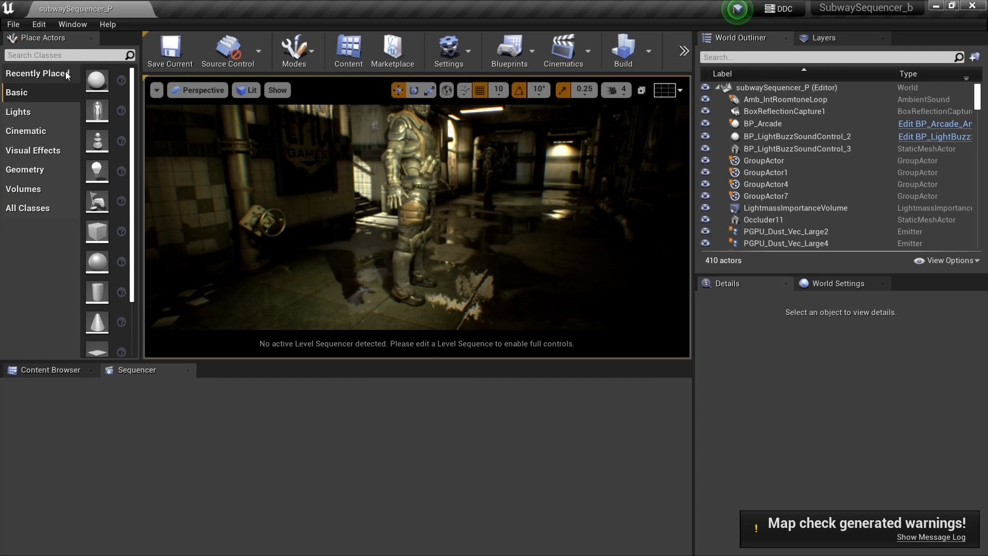
Step: Enable the NukeServer 104 plugin under Installed > Foundry and restart the editor
click(38, 25)
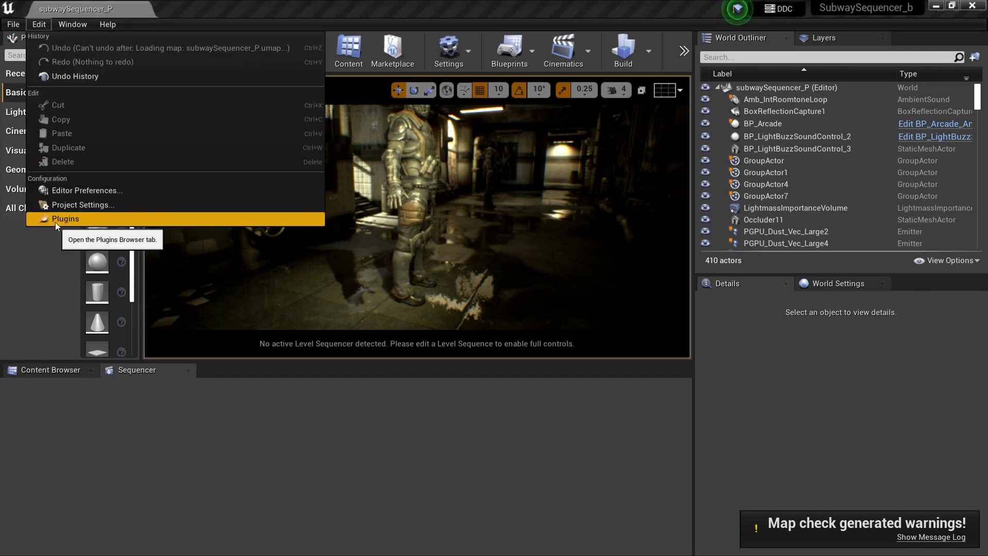
click(66, 218)
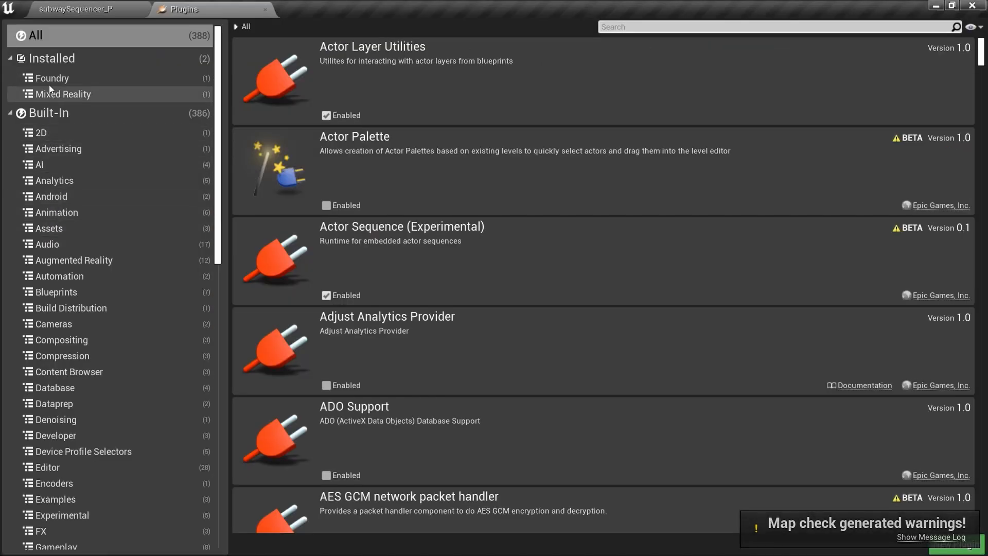
click(51, 79)
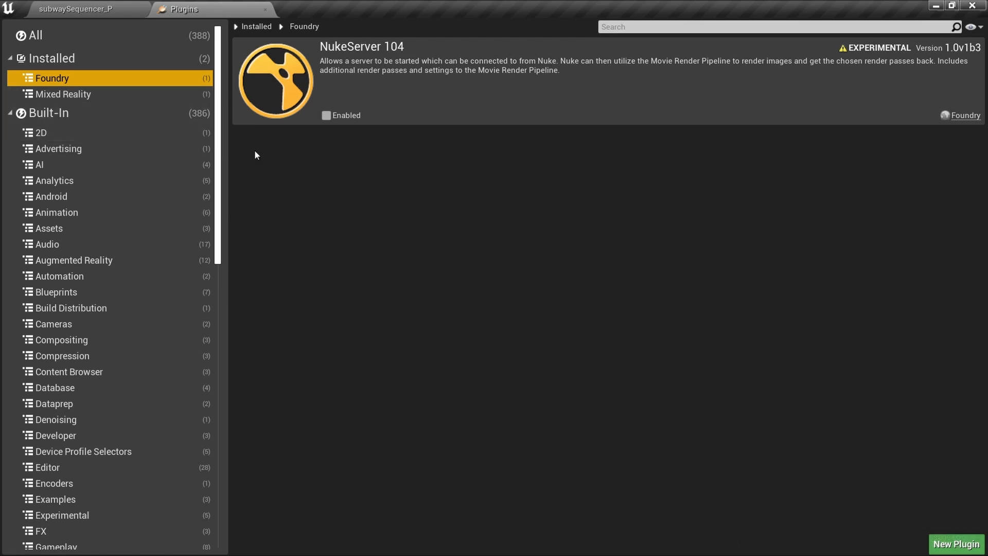
mouse_move(425, 80)
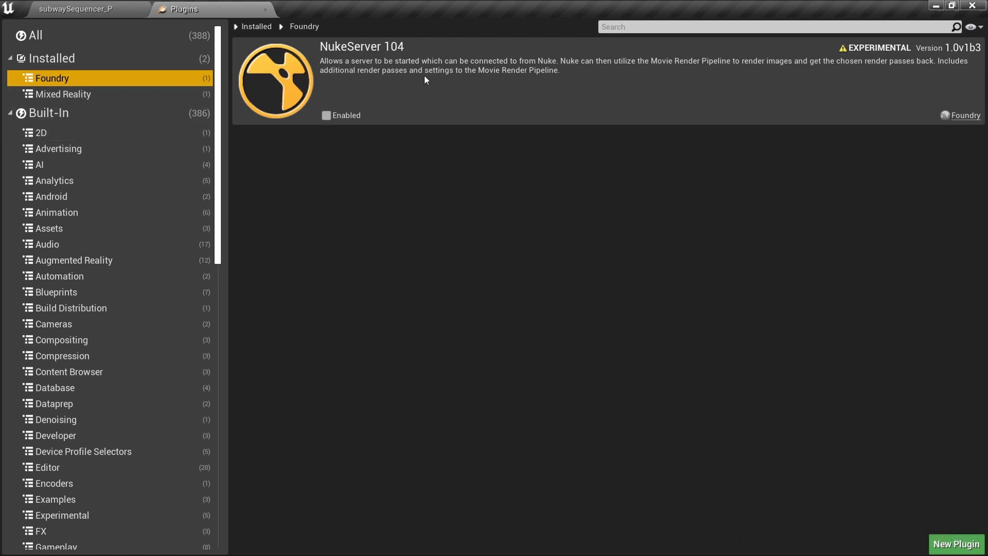
click(325, 115)
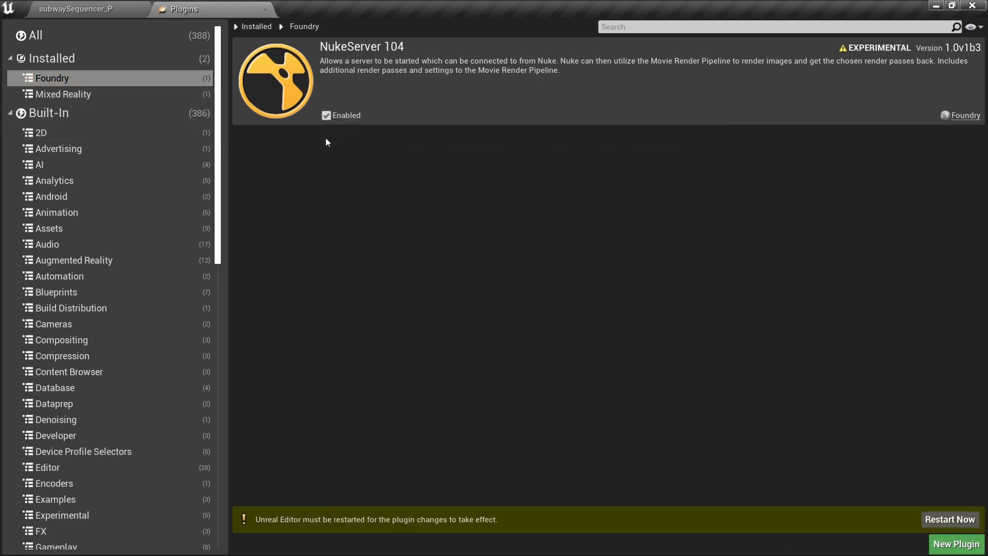
mouse_move(950, 519)
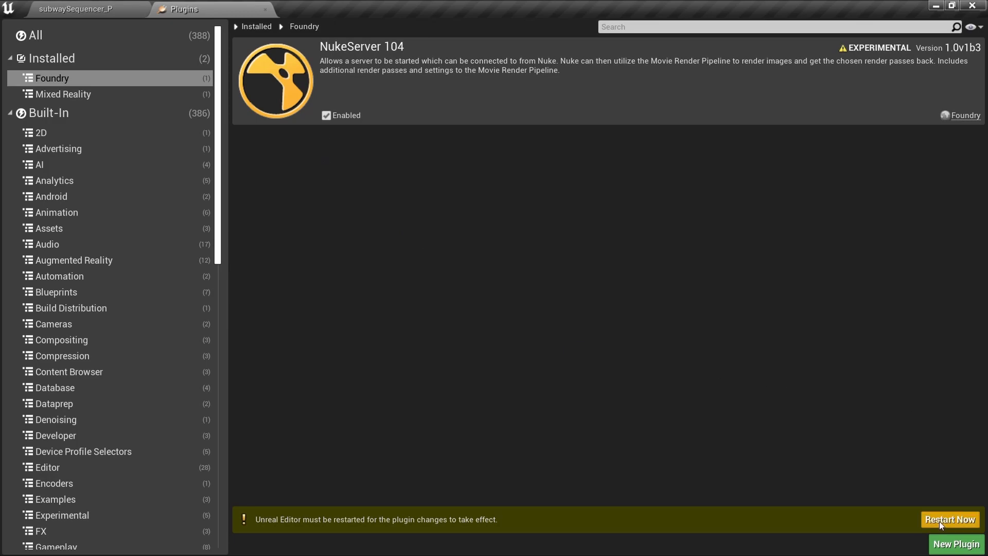
click(949, 519)
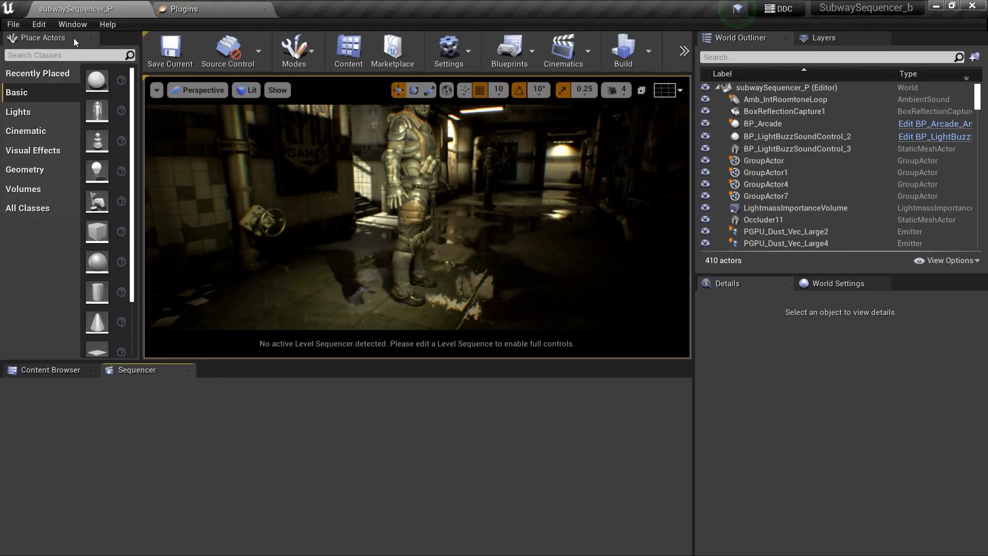
Step: Open the Nuke Server panel from the Window menu, showing status Offline
click(72, 25)
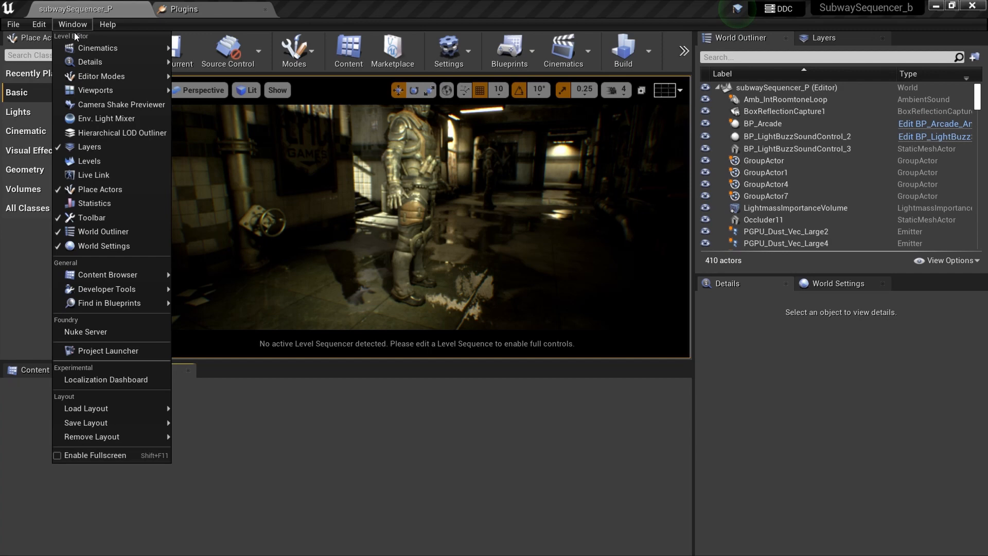
mouse_move(85, 331)
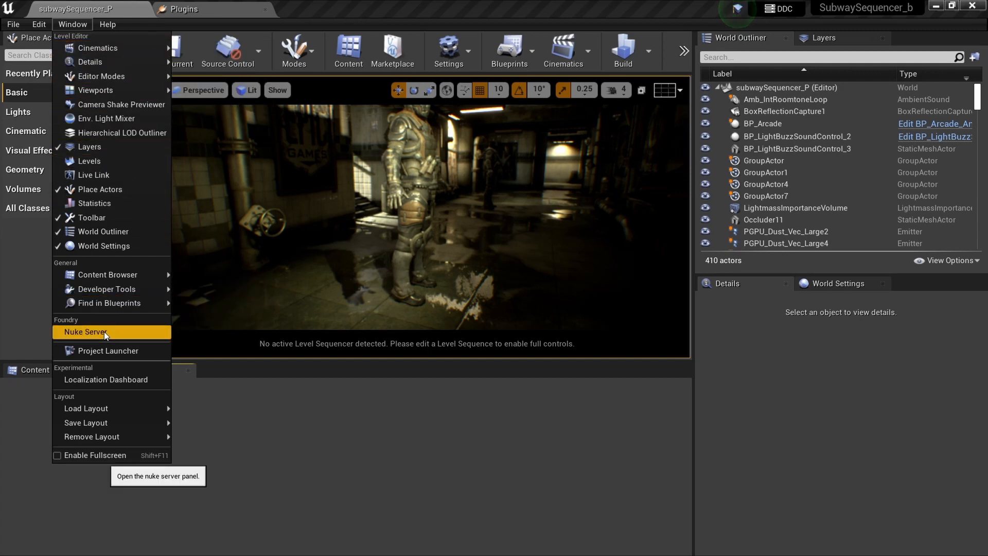
click(84, 331)
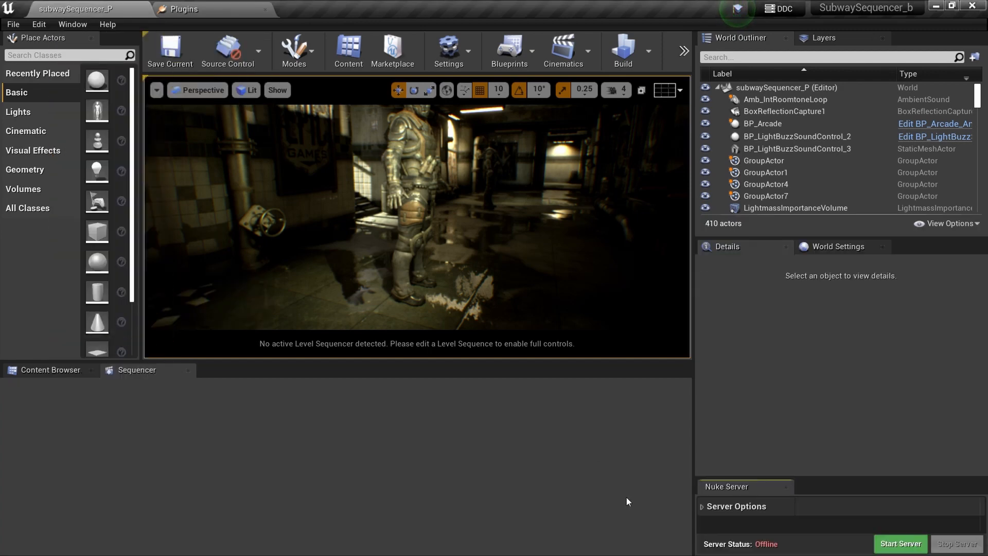
mouse_move(623, 478)
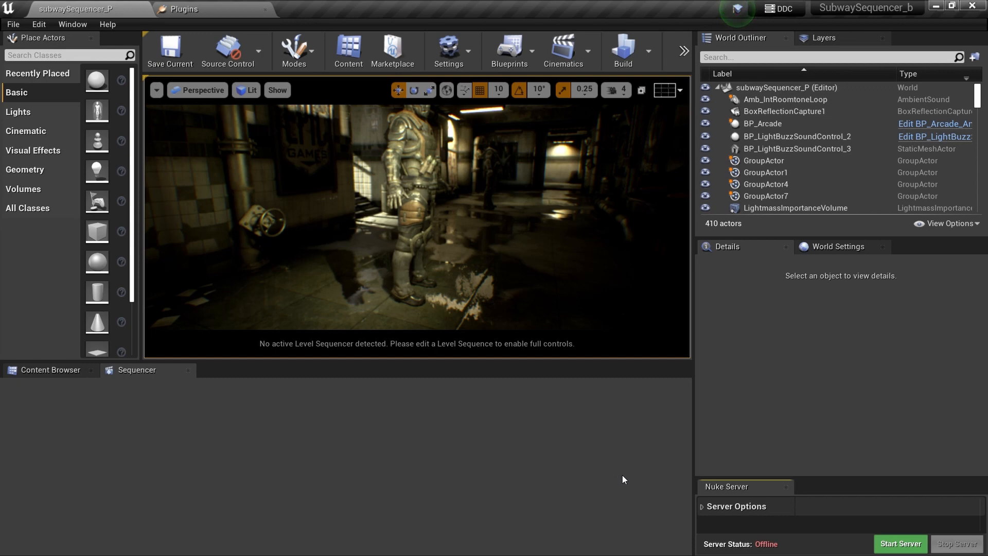
Step: Start the Nuke Server, change its port from 9000 to 9005 and restart it
click(702, 506)
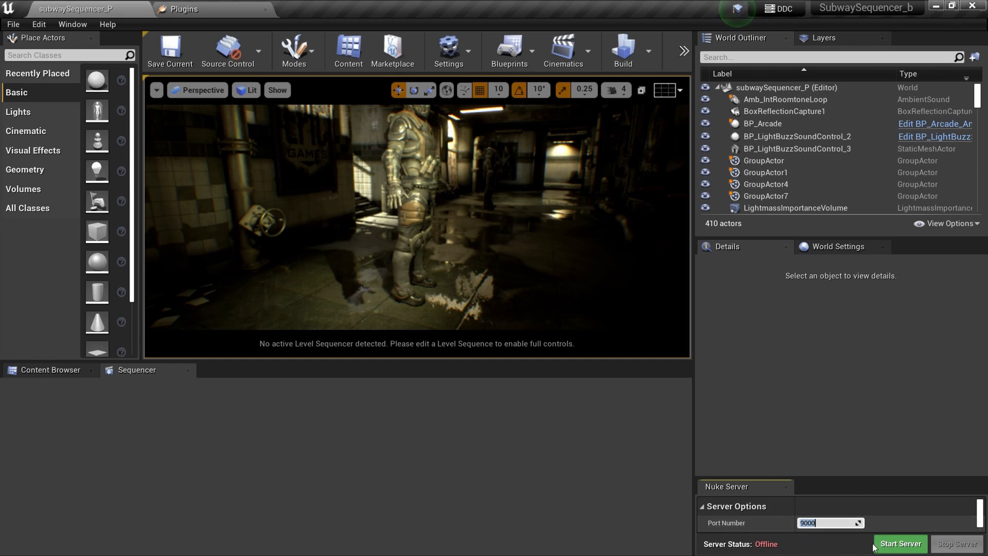
click(899, 543)
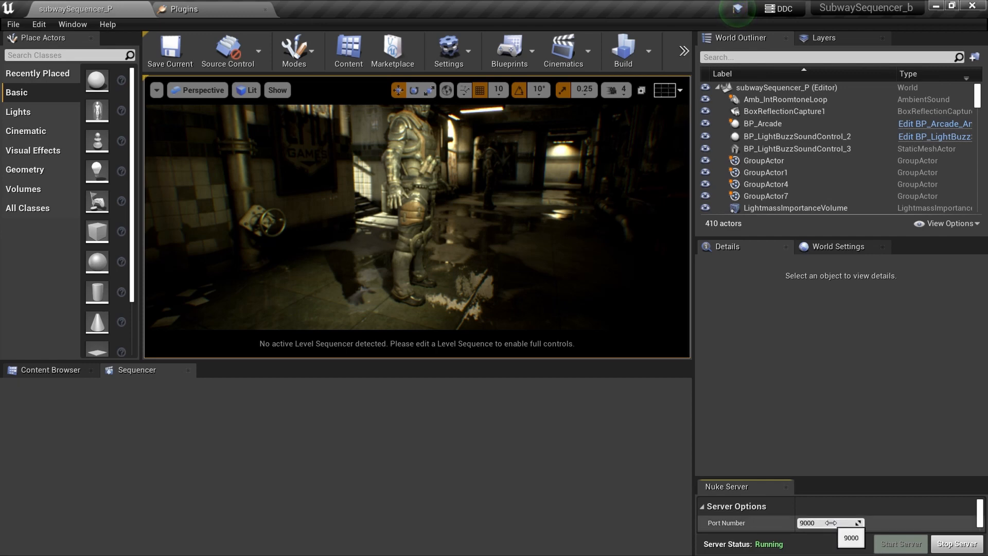
click(820, 523)
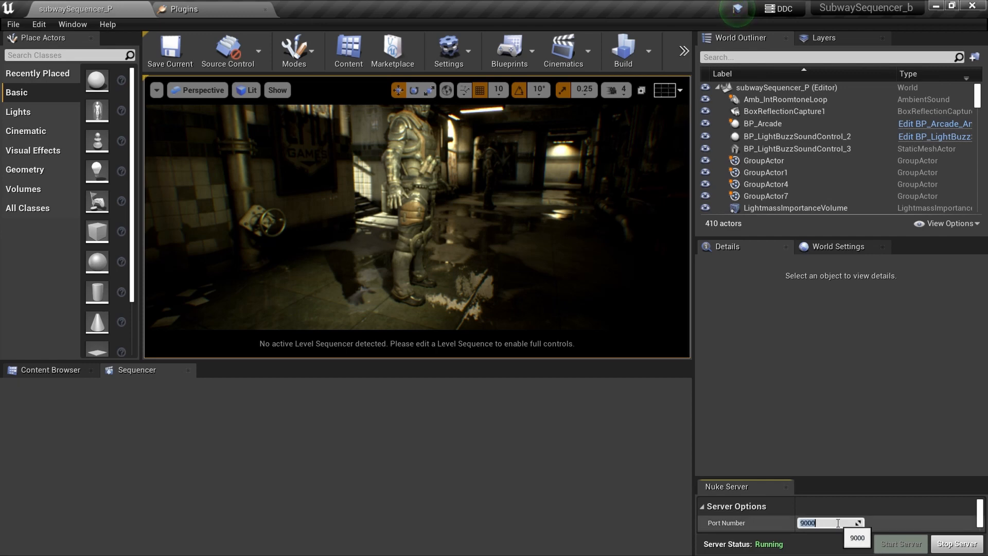
text(9005)
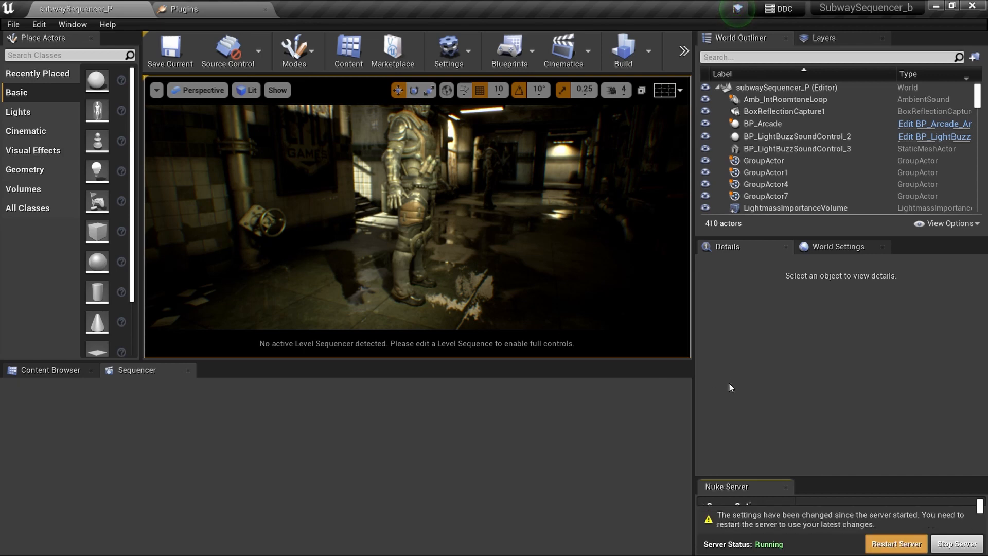
mouse_move(738, 417)
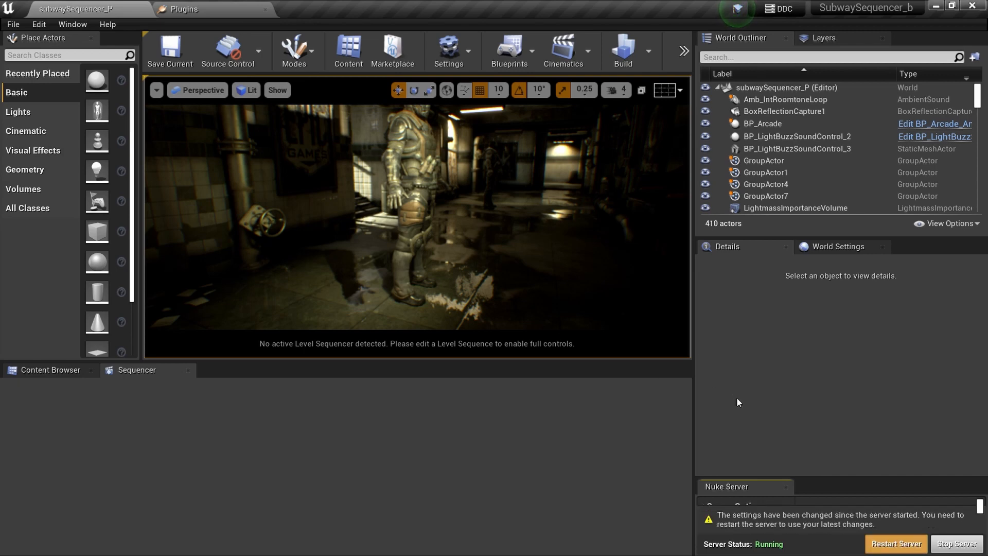
click(897, 544)
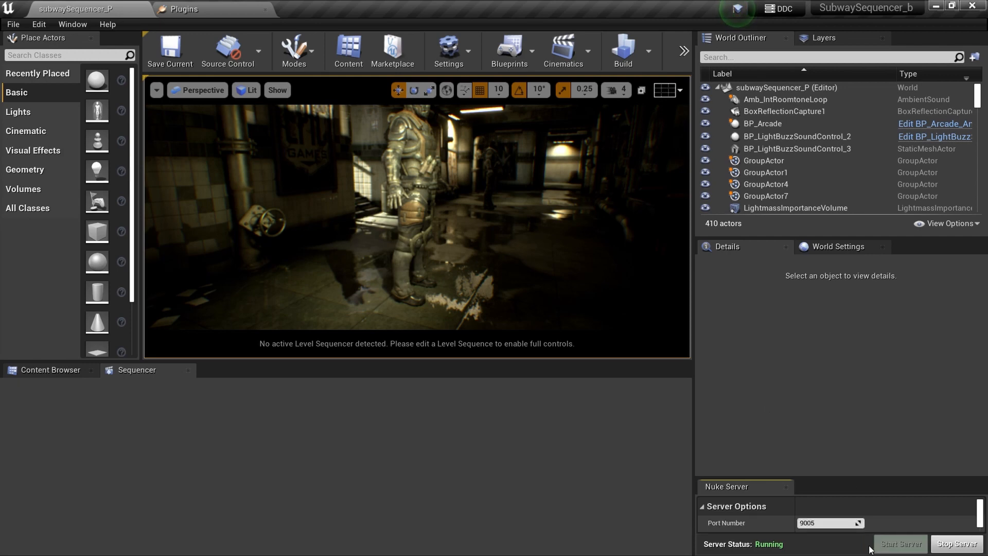
mouse_move(819, 547)
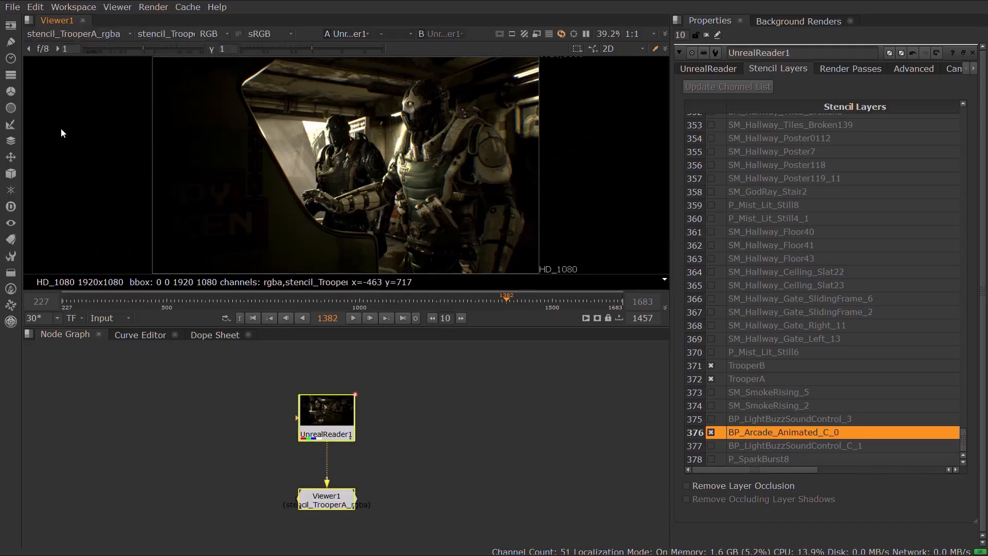
Step: View the stencil_TrooperA_rgba layer's alpha as a white silhouette in the viewer
click(77, 33)
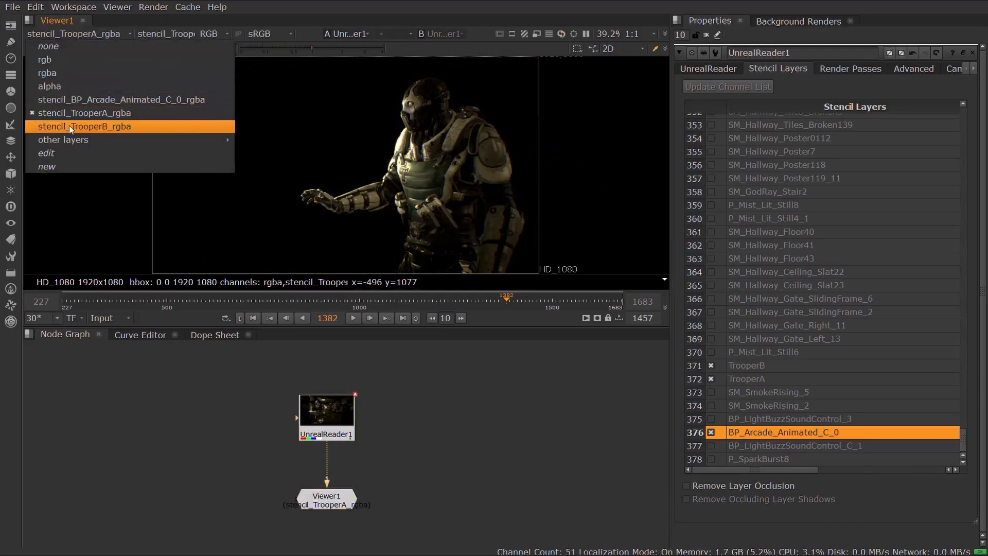
click(85, 126)
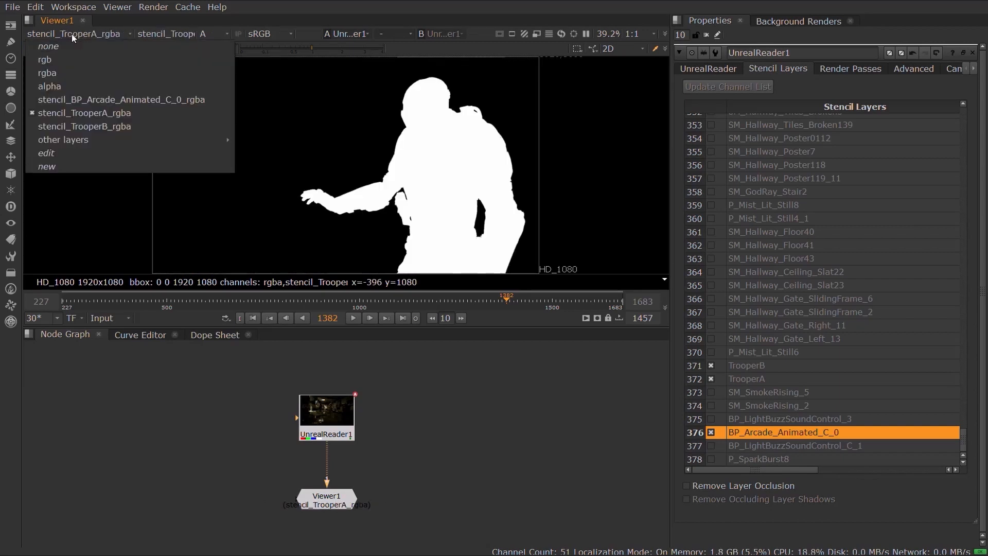
click(84, 125)
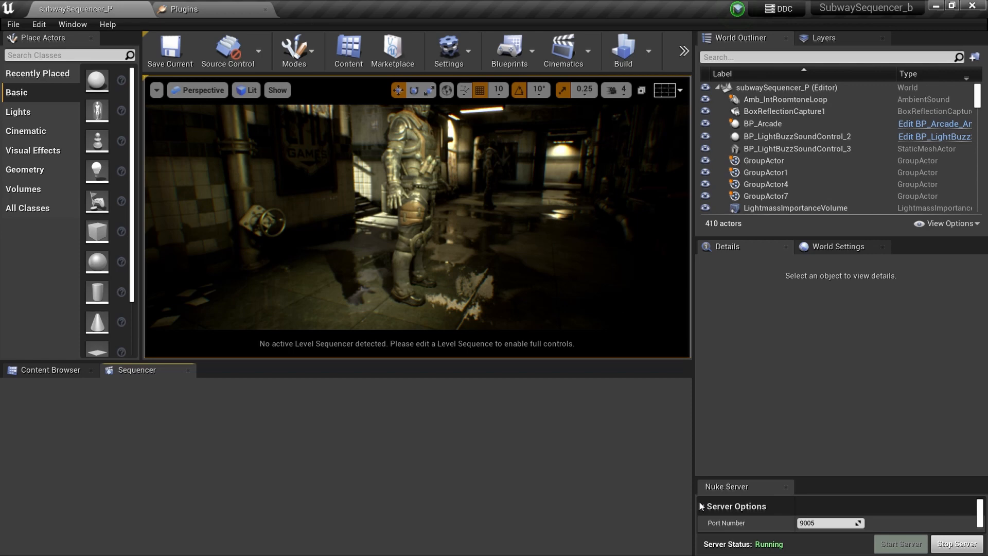
Step: In Project Settings, set alpha channel support in post processing to Linear color space only
click(37, 25)
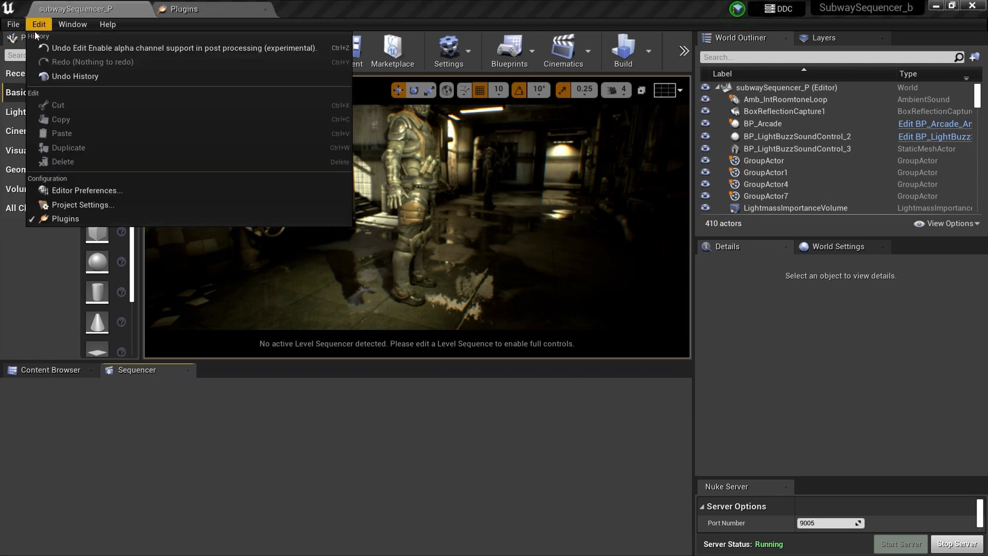
click(83, 204)
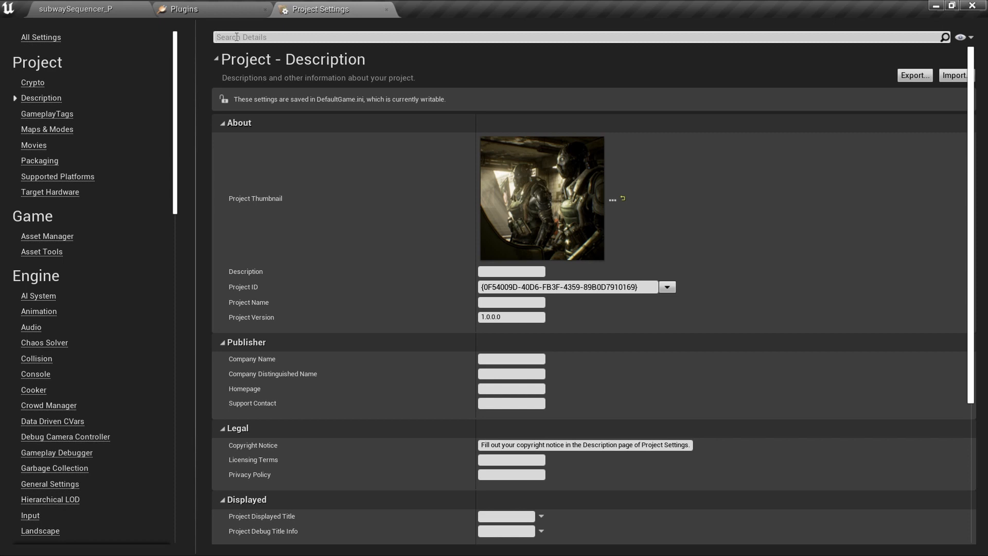
text(alpha)
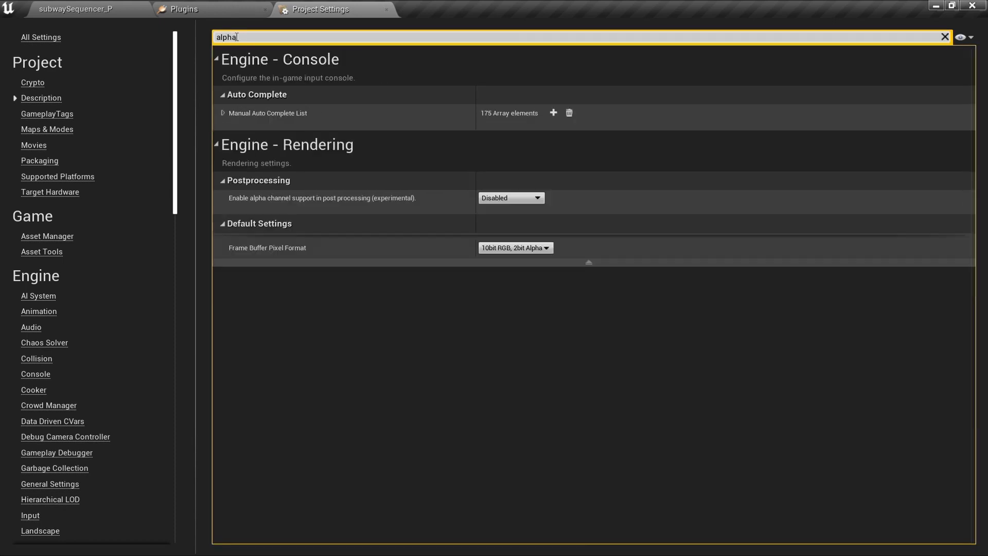
mouse_move(323, 123)
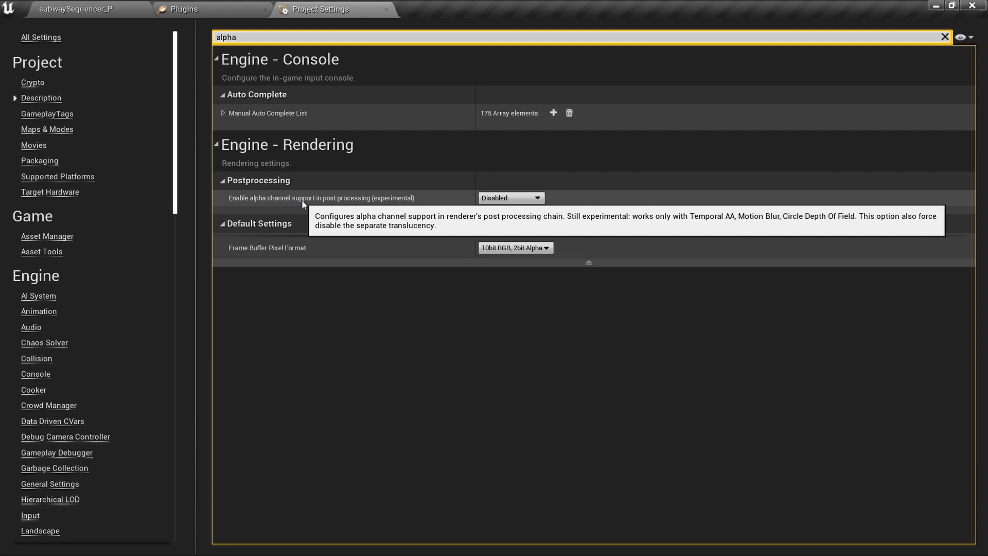
click(510, 198)
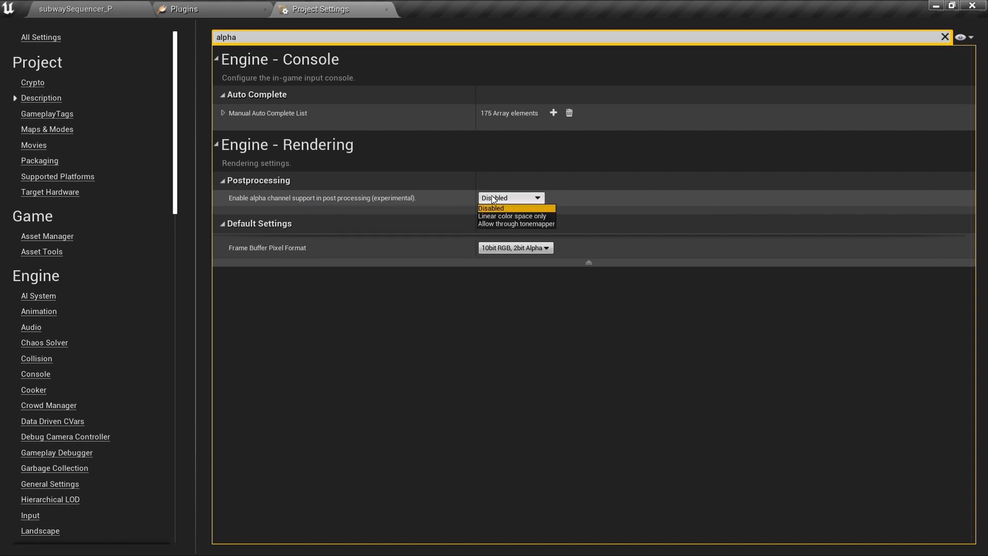
mouse_move(497, 216)
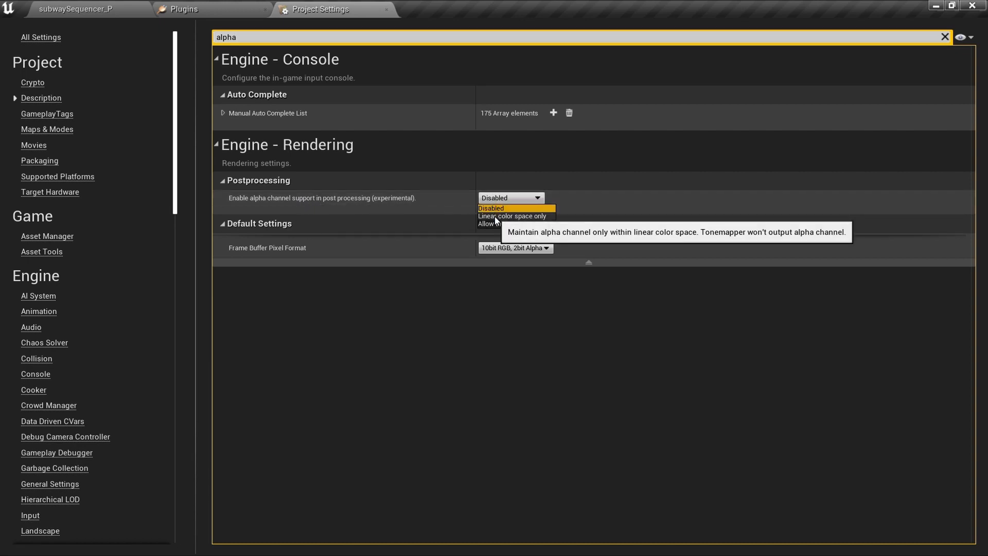
click(511, 216)
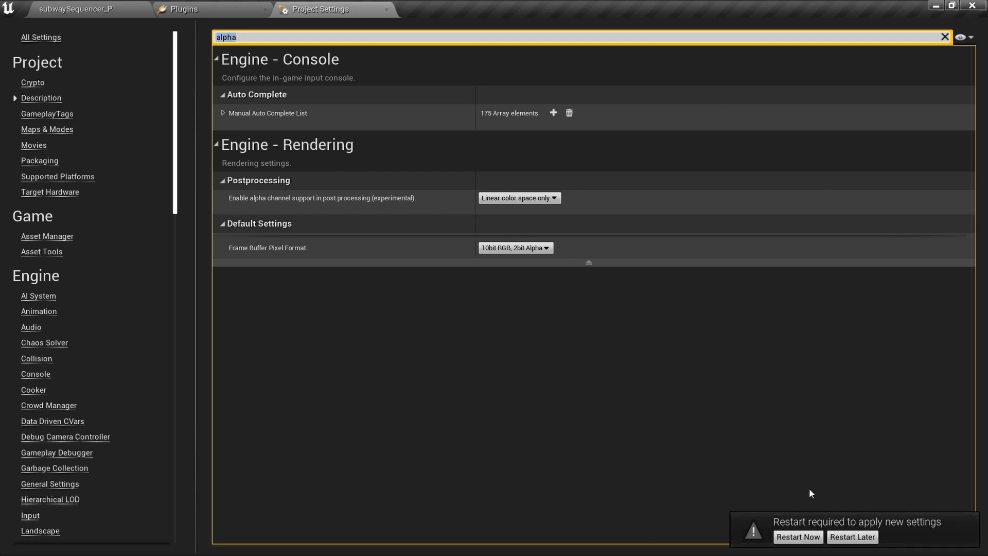
mouse_move(794, 539)
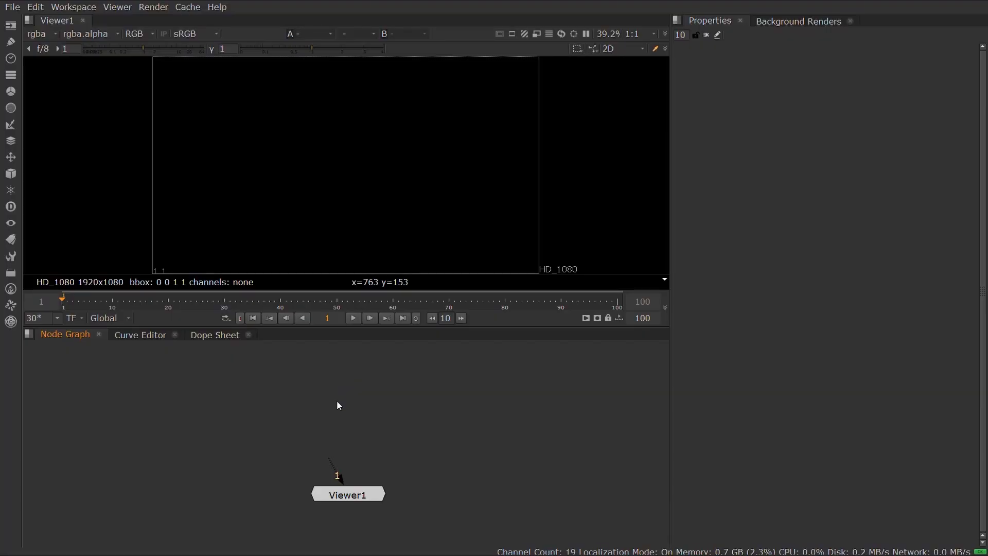
Step: Add an UnrealReader node on port 9005 and fetch the latest map and sequence
text(unre)
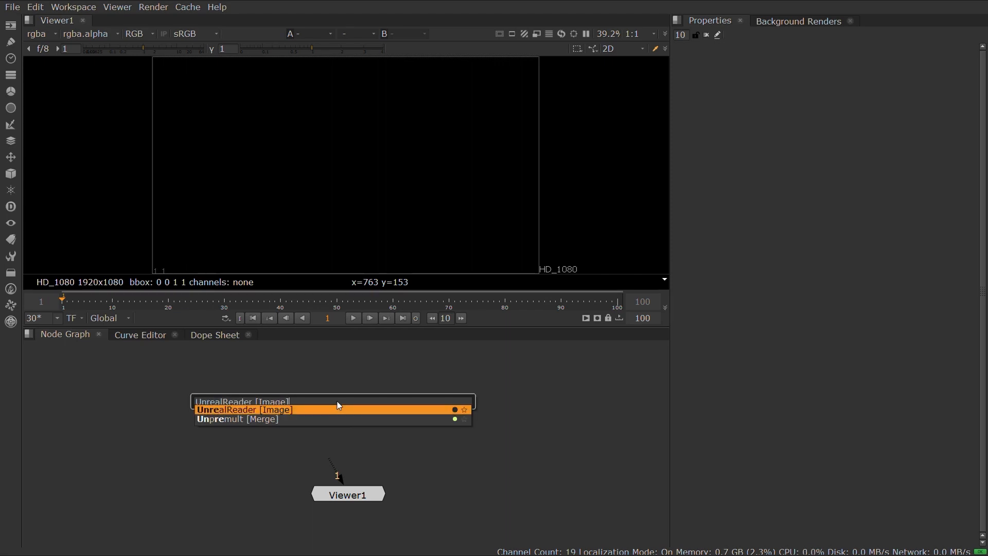
click(243, 410)
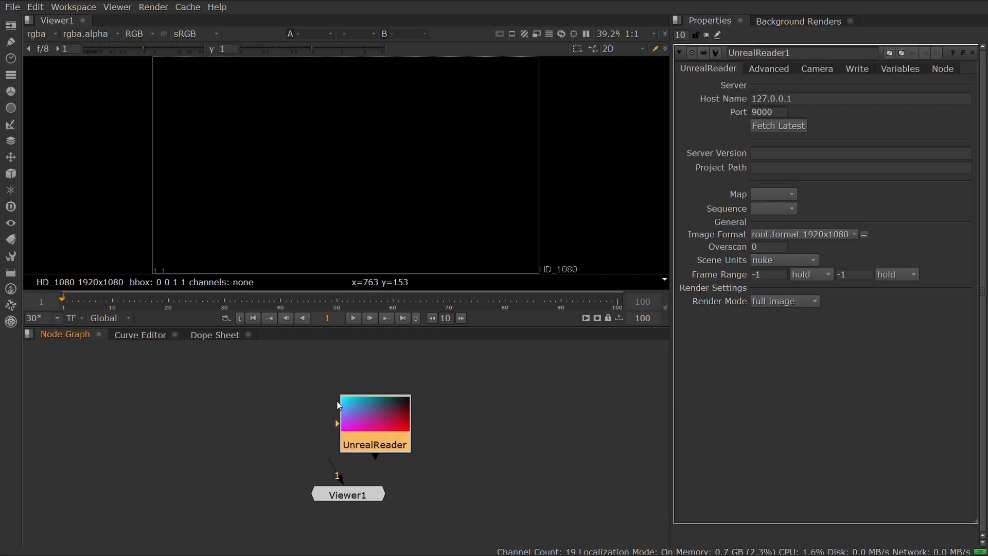
mouse_move(348, 404)
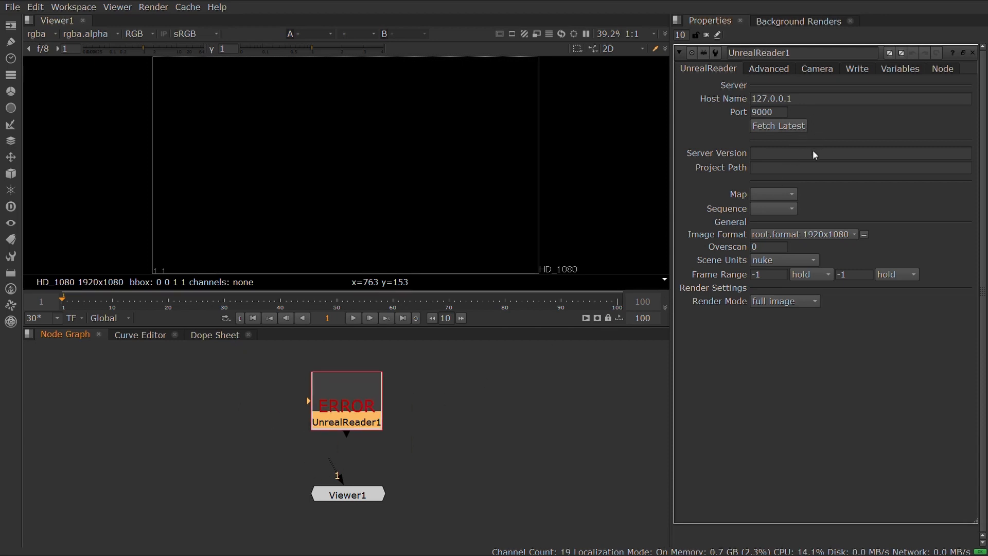
mouse_move(811, 260)
text(9005)
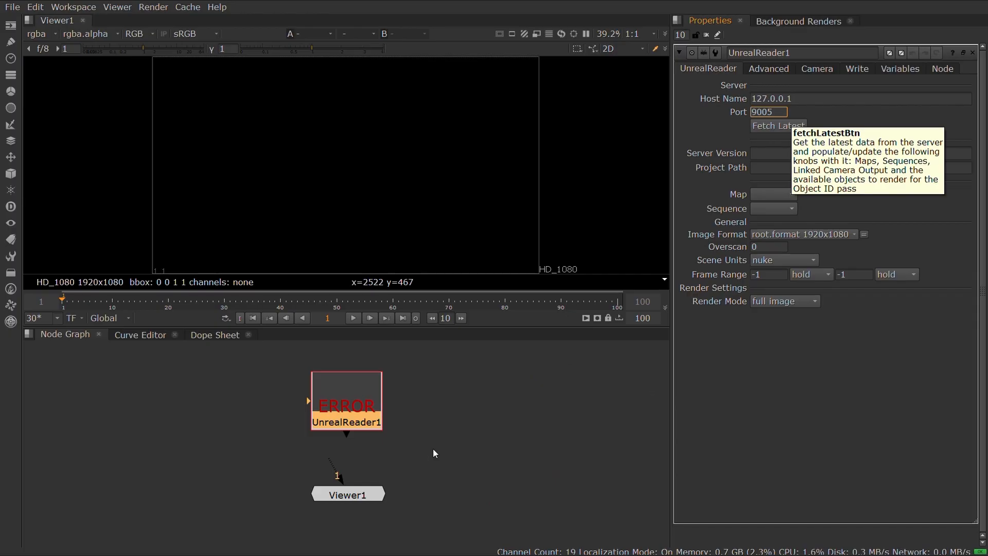
click(778, 126)
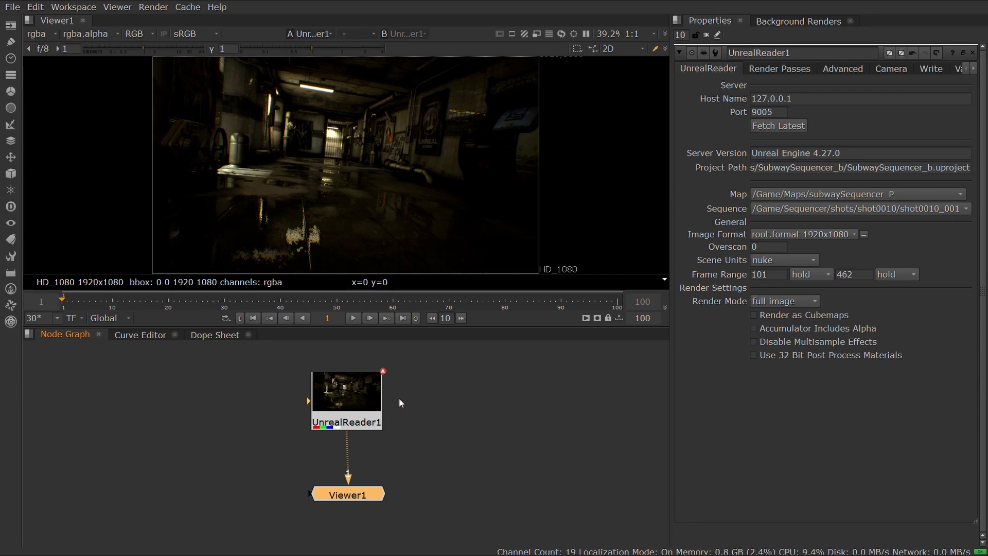
Step: Enable the TrooperA, TrooperB and BP_Arcade_Animated_C_0 stencil layers and view the arcade stencil
click(840, 99)
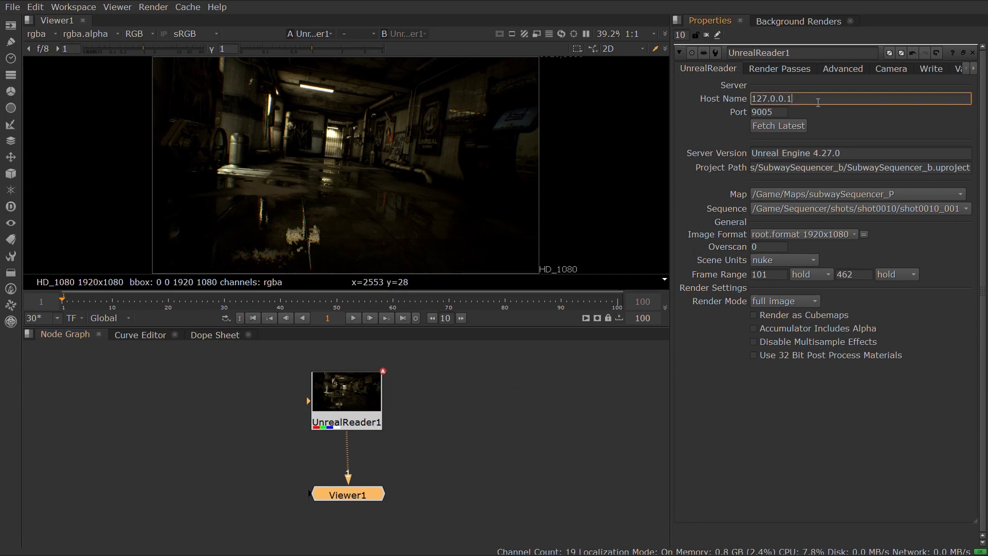
mouse_move(821, 115)
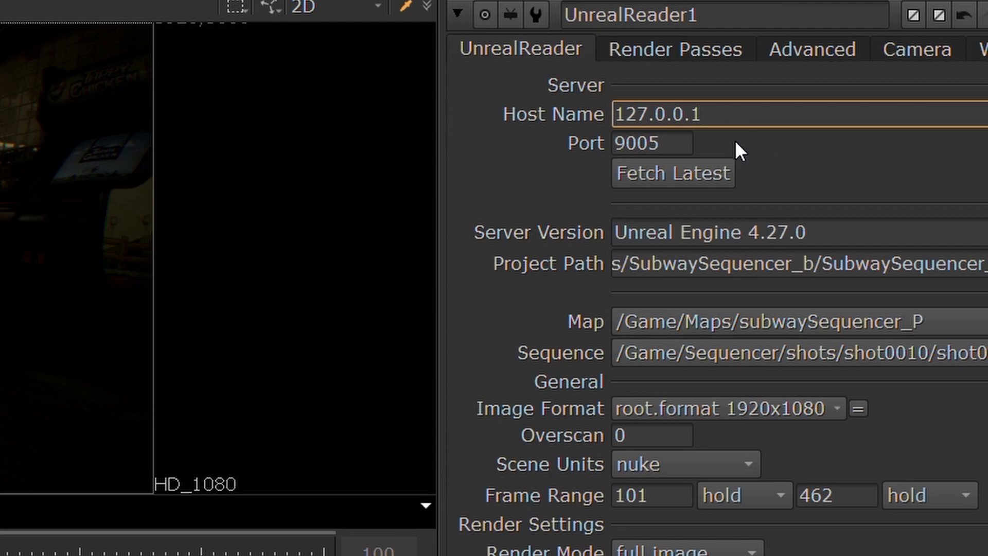
click(650, 142)
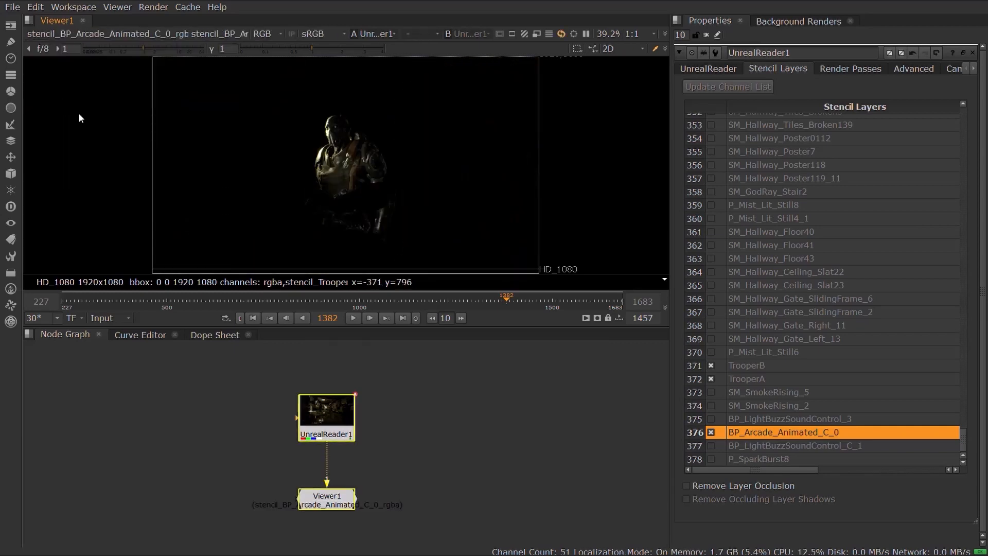
Step: Show the stencil_TrooperB_rgba layer in the viewer for UnrealReader1
click(62, 34)
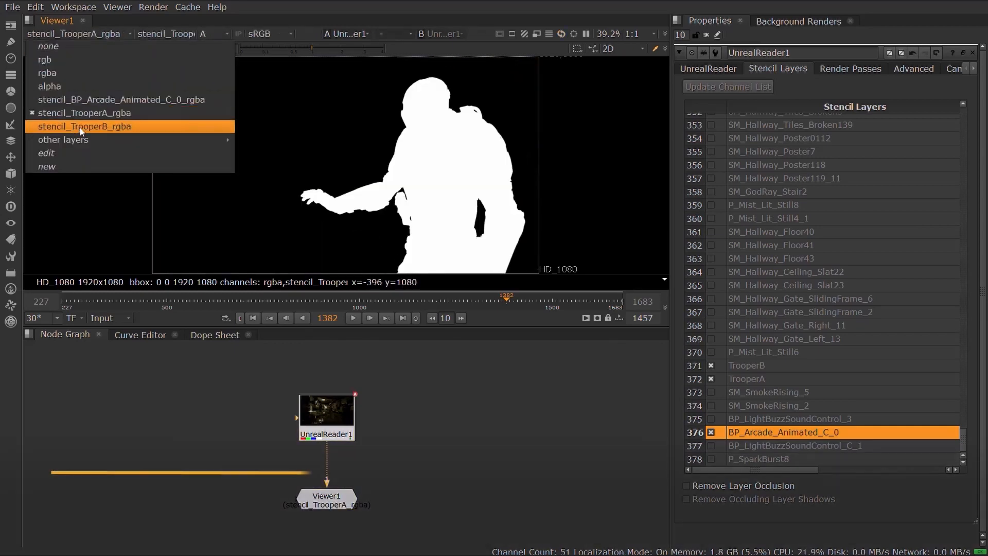
click(84, 125)
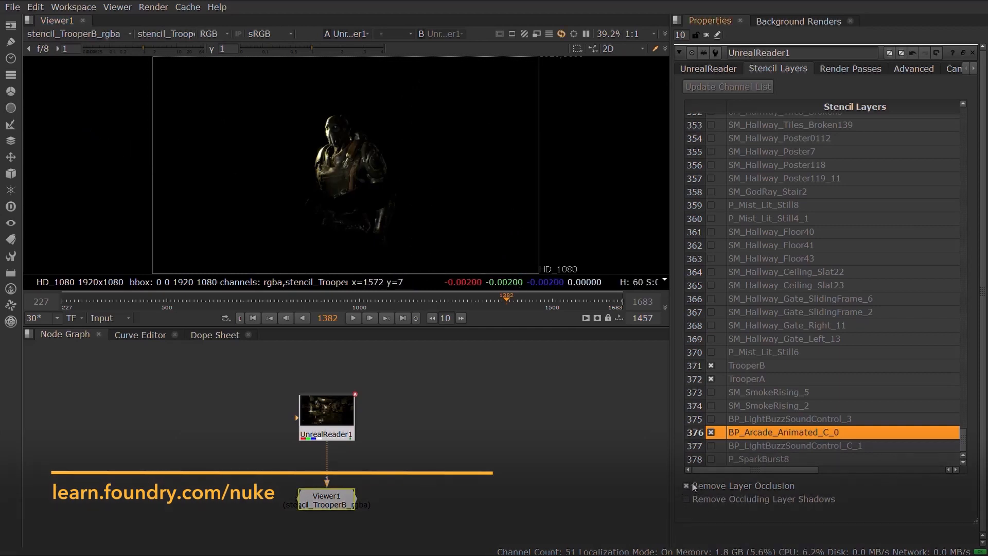
click(74, 32)
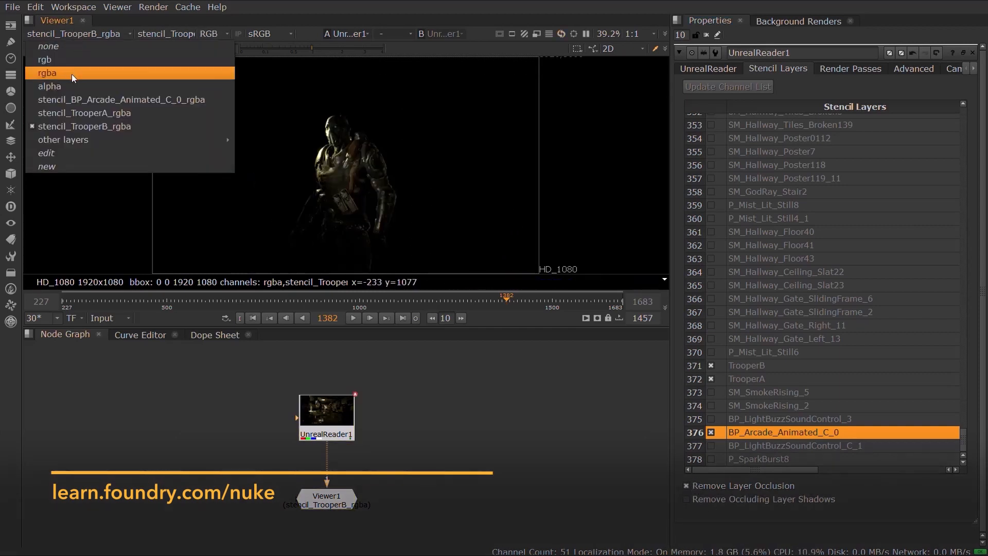